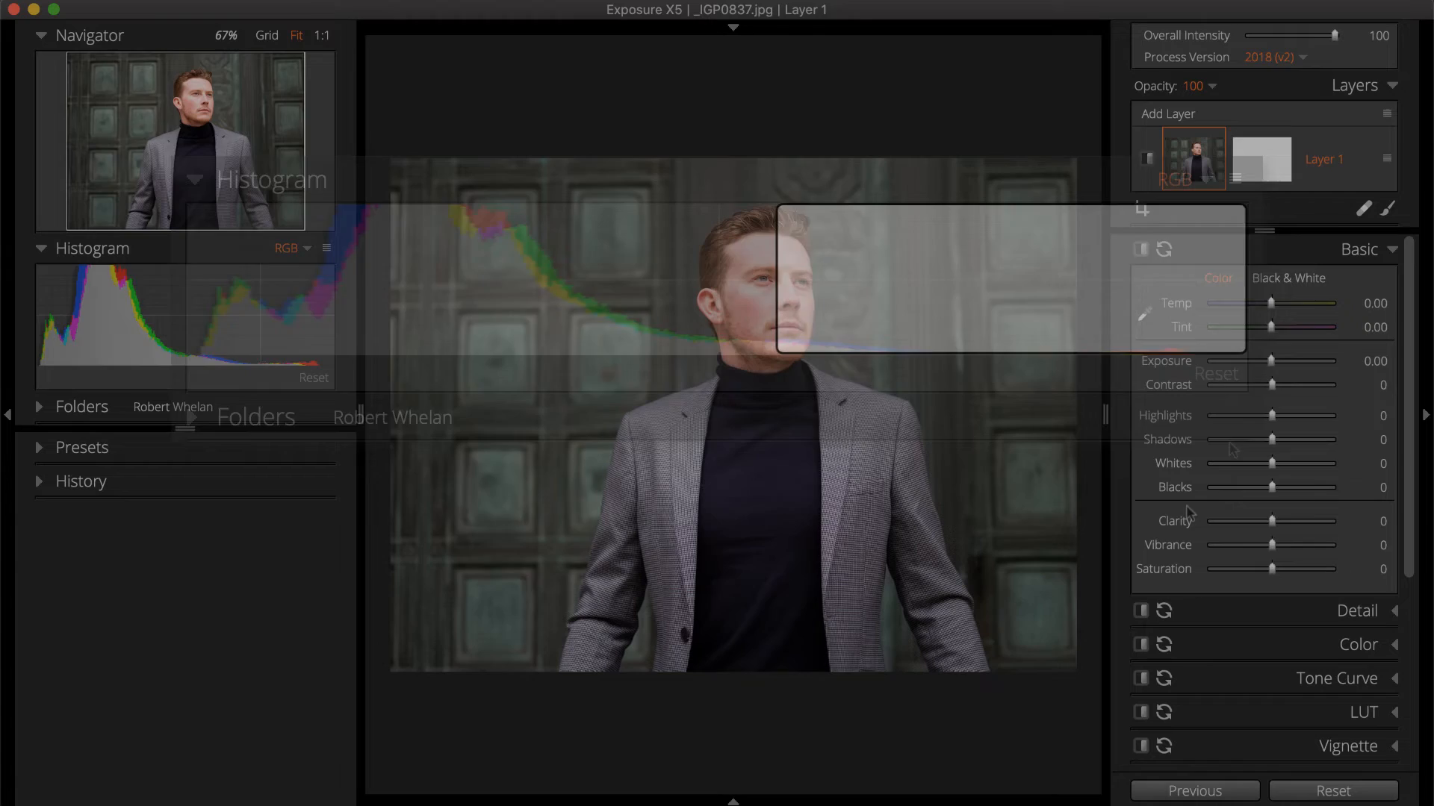
# Set Exposure 0.69, Contrast 35, Highlights -19 and Shadows -20 on the man's portrait.
pyautogui.moveTo(1266, 360); pyautogui.dragTo(1276, 360)
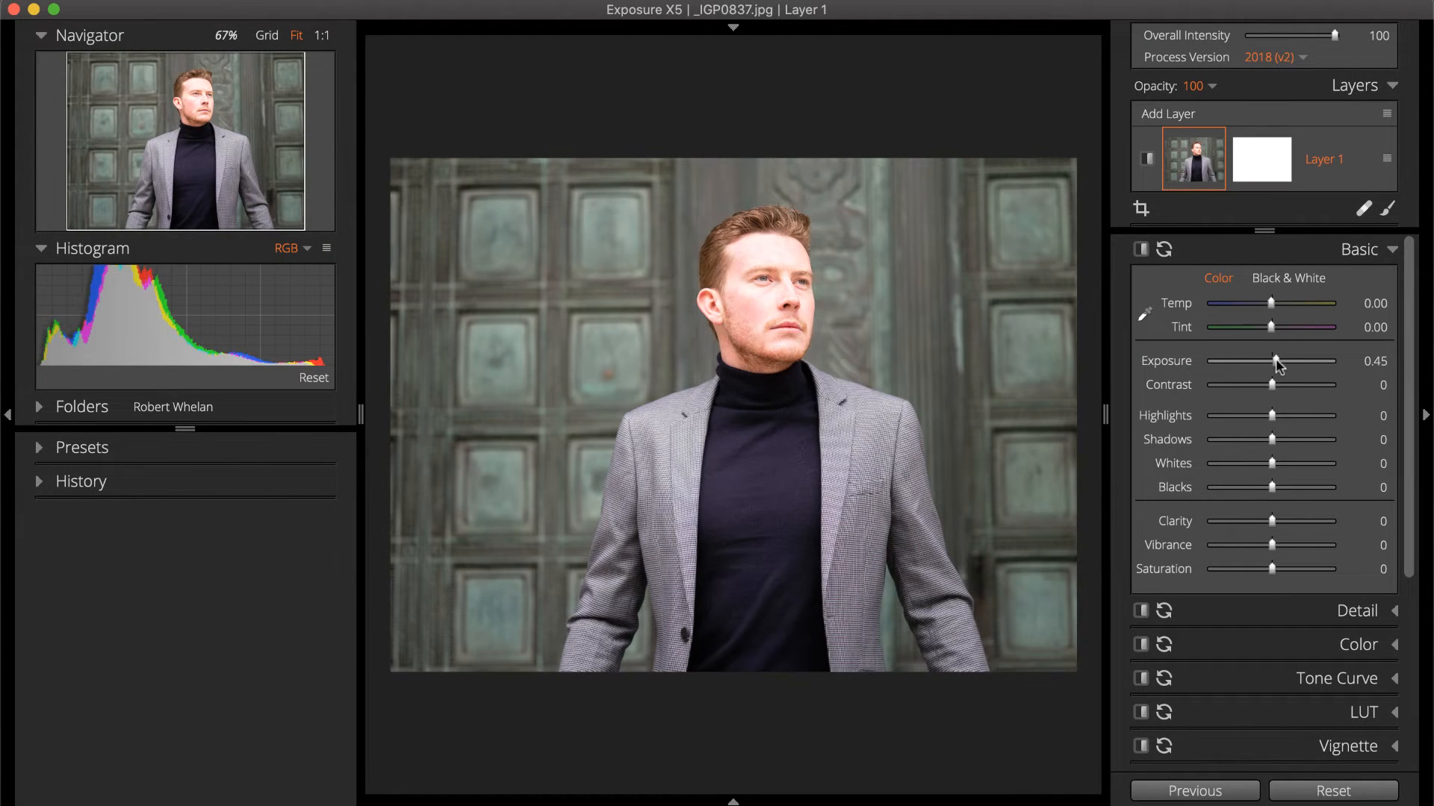
pyautogui.moveTo(1271, 384); pyautogui.dragTo(1293, 384)
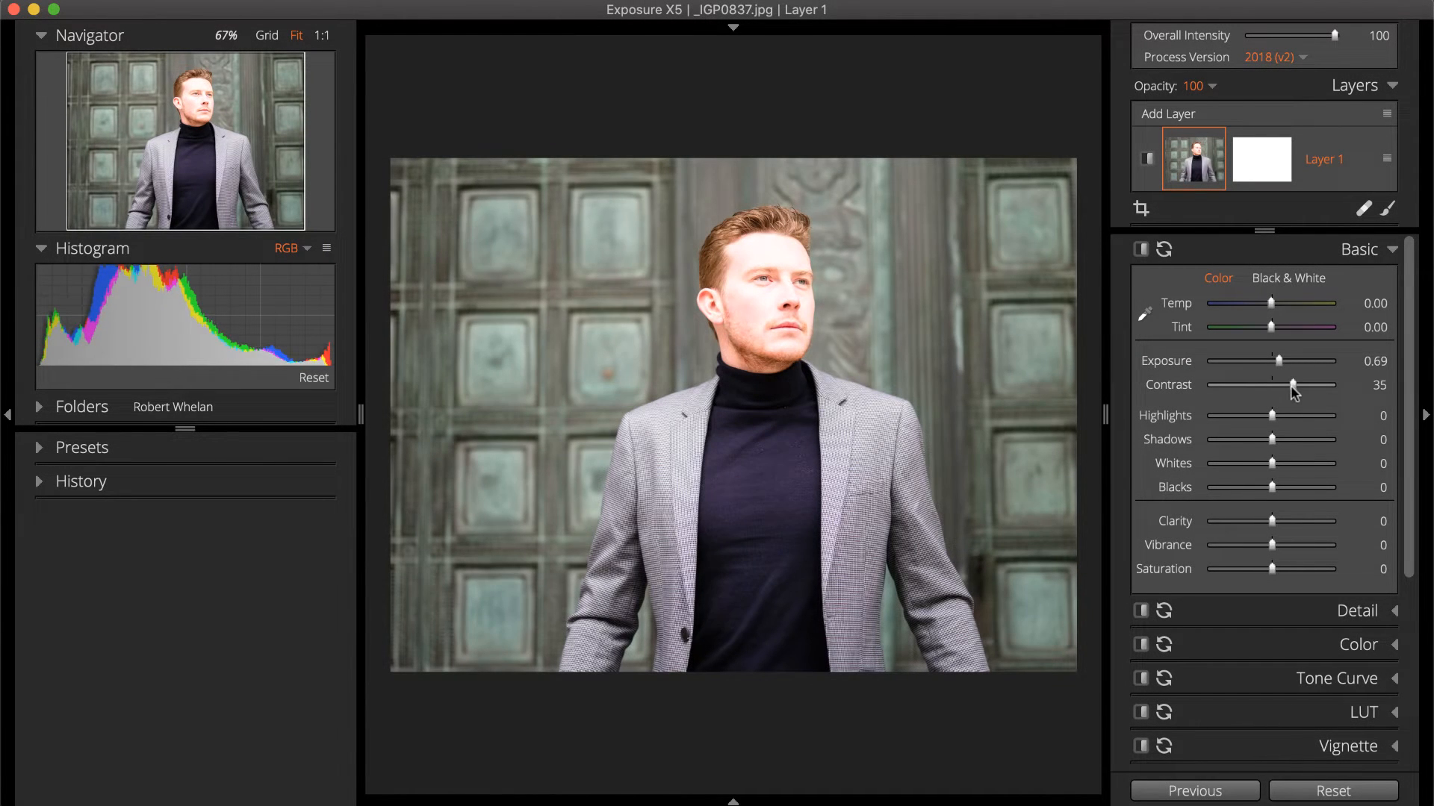
pyautogui.moveTo(1294, 415); pyautogui.dragTo(1260, 415)
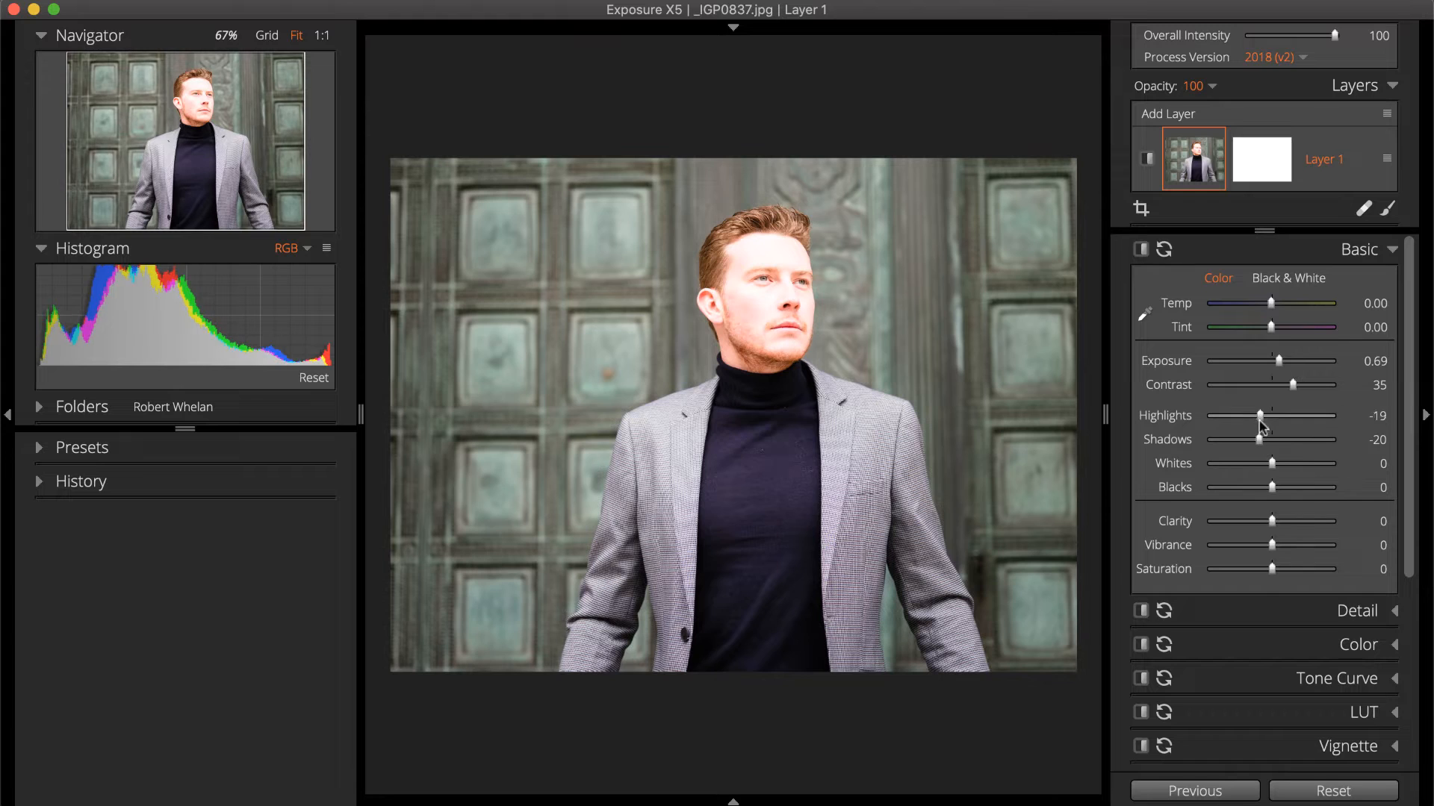
pyautogui.moveTo(1260, 417); pyautogui.dragTo(1235, 417)
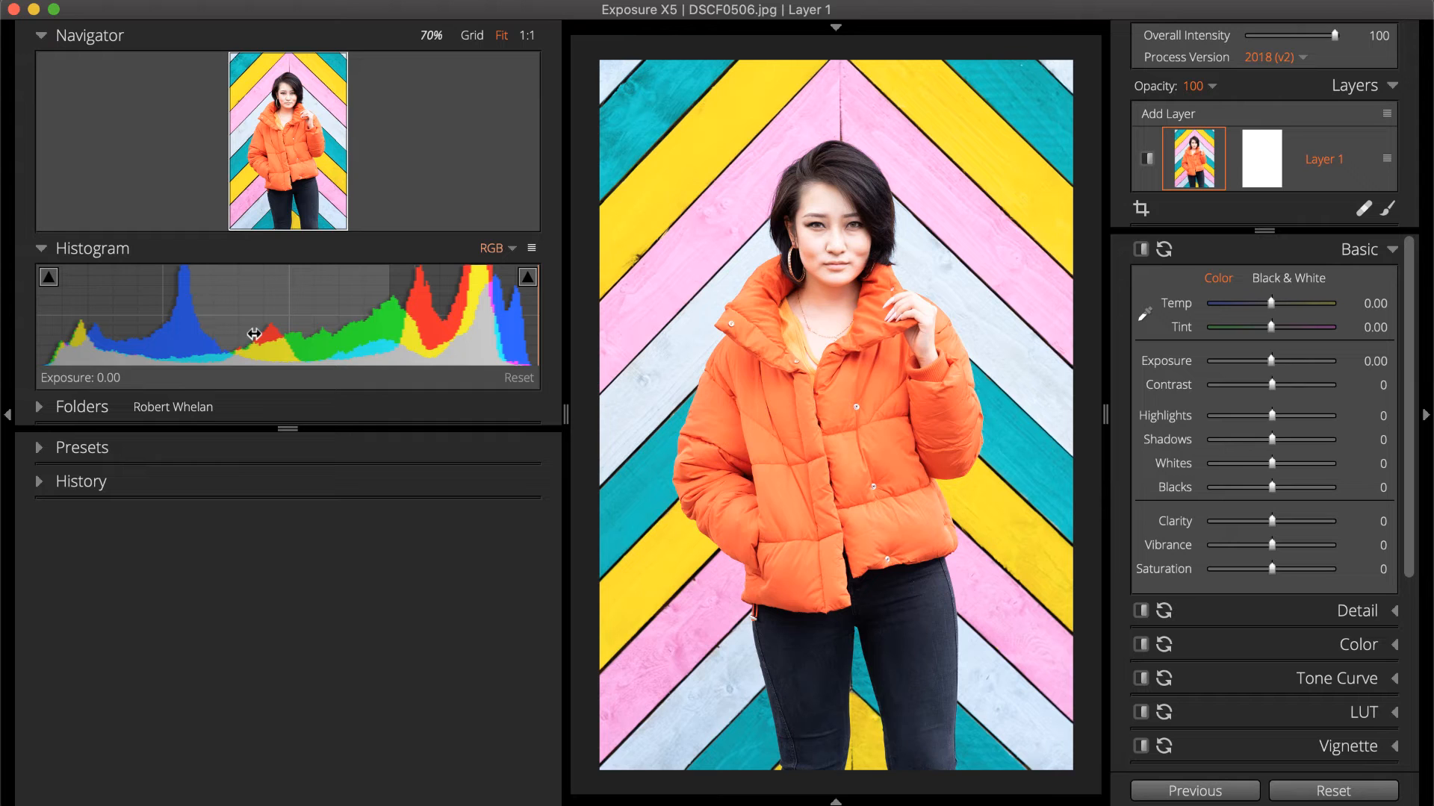
# Drag histogram zones to Exposure -0.21, Highlights 44, Whites 29 and Blacks -29.
pyautogui.moveTo(1289, 360); pyautogui.dragTo(1267, 360)
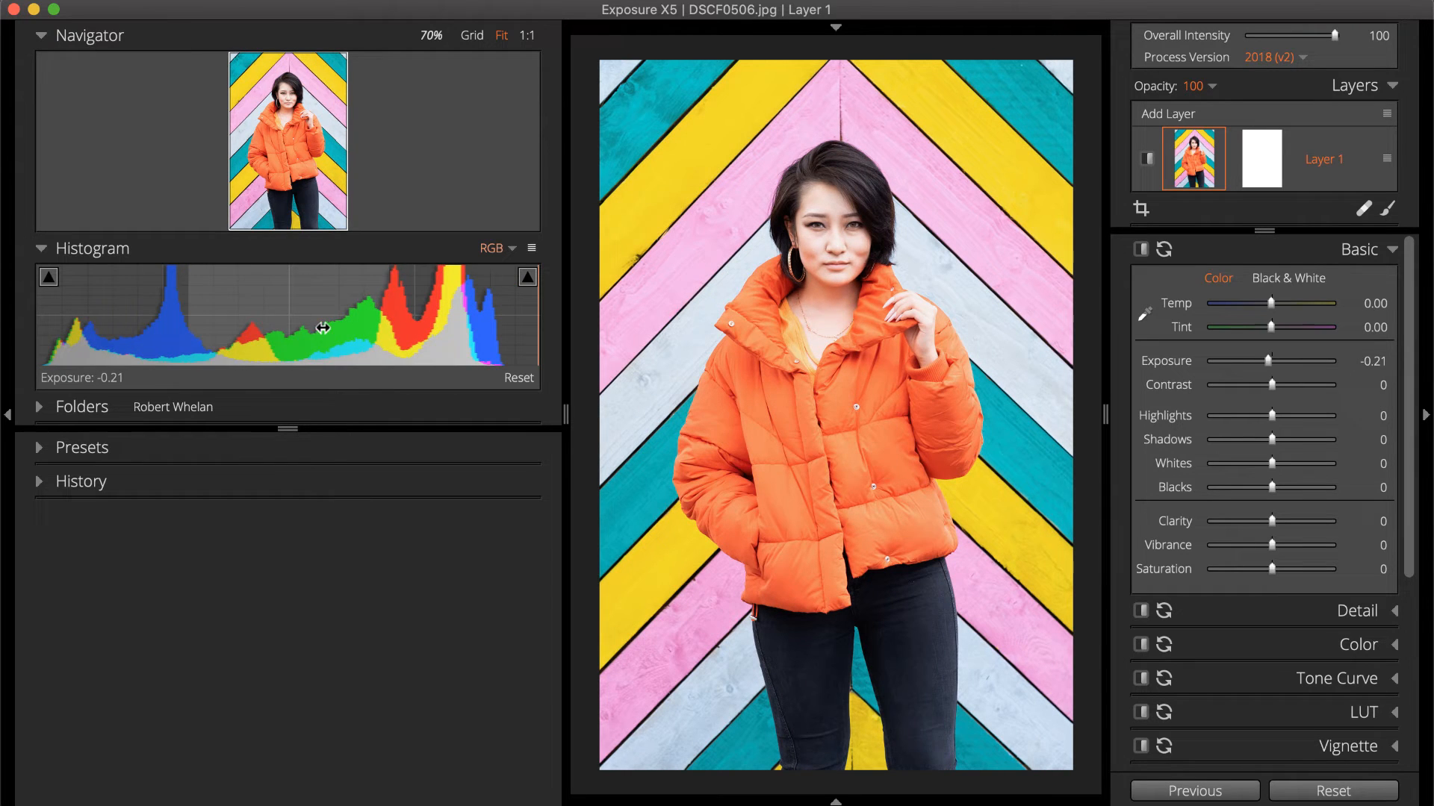
pyautogui.moveTo(1272, 415); pyautogui.dragTo(1298, 415)
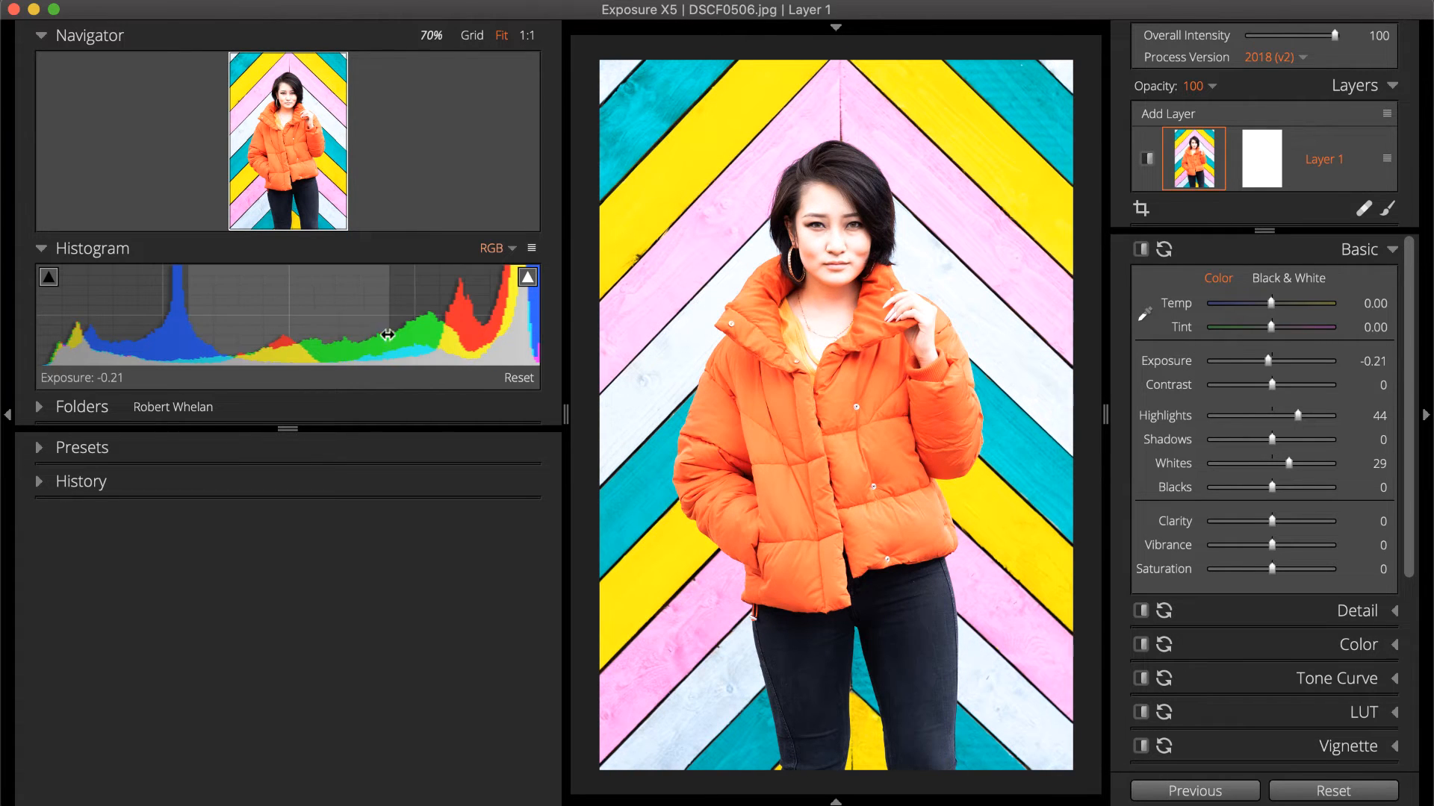
pyautogui.moveTo(1298, 487); pyautogui.dragTo(1256, 486)
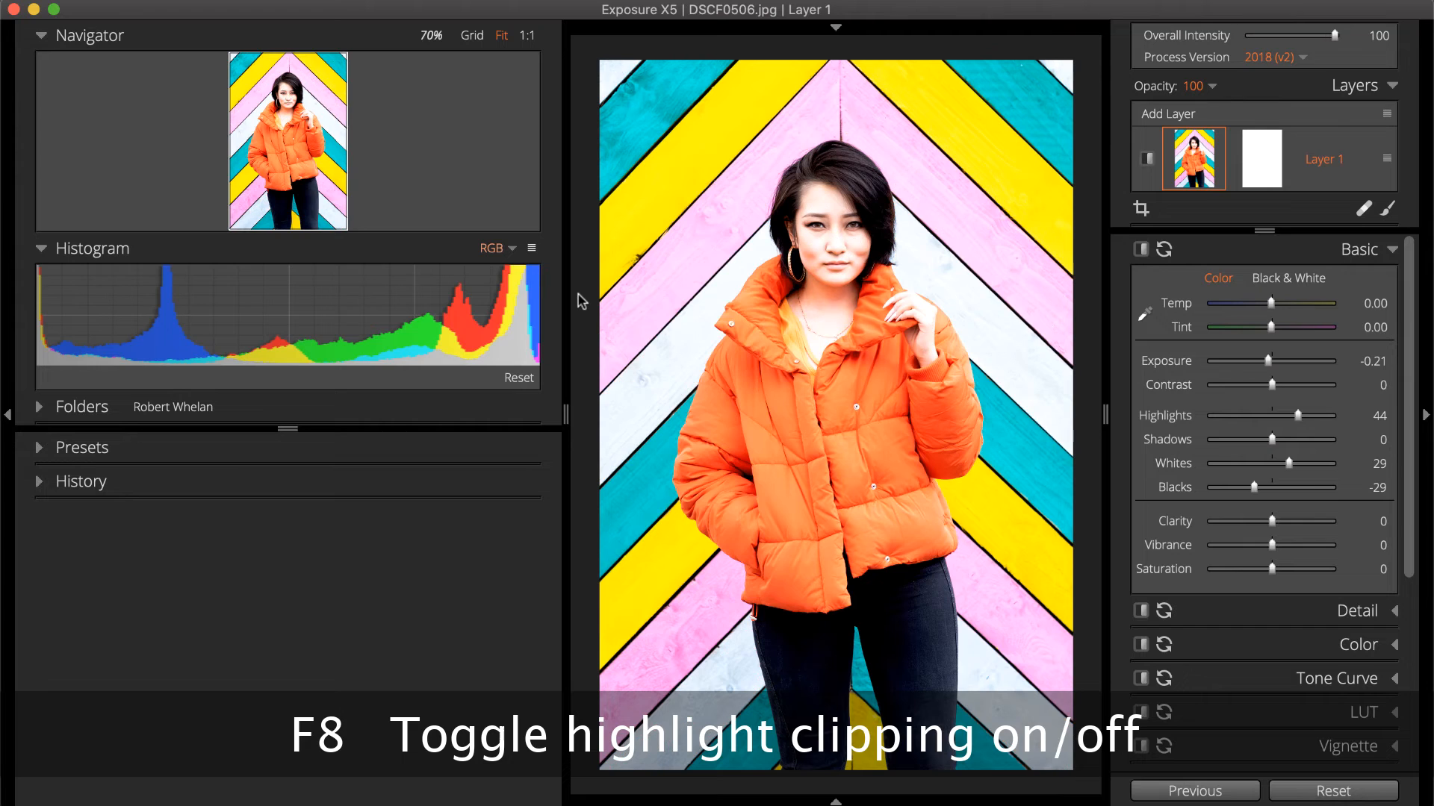
# Toggle highlight and shadow clipping warnings, then show the histogram clipping and RGB sample options.
pyautogui.press('F7')
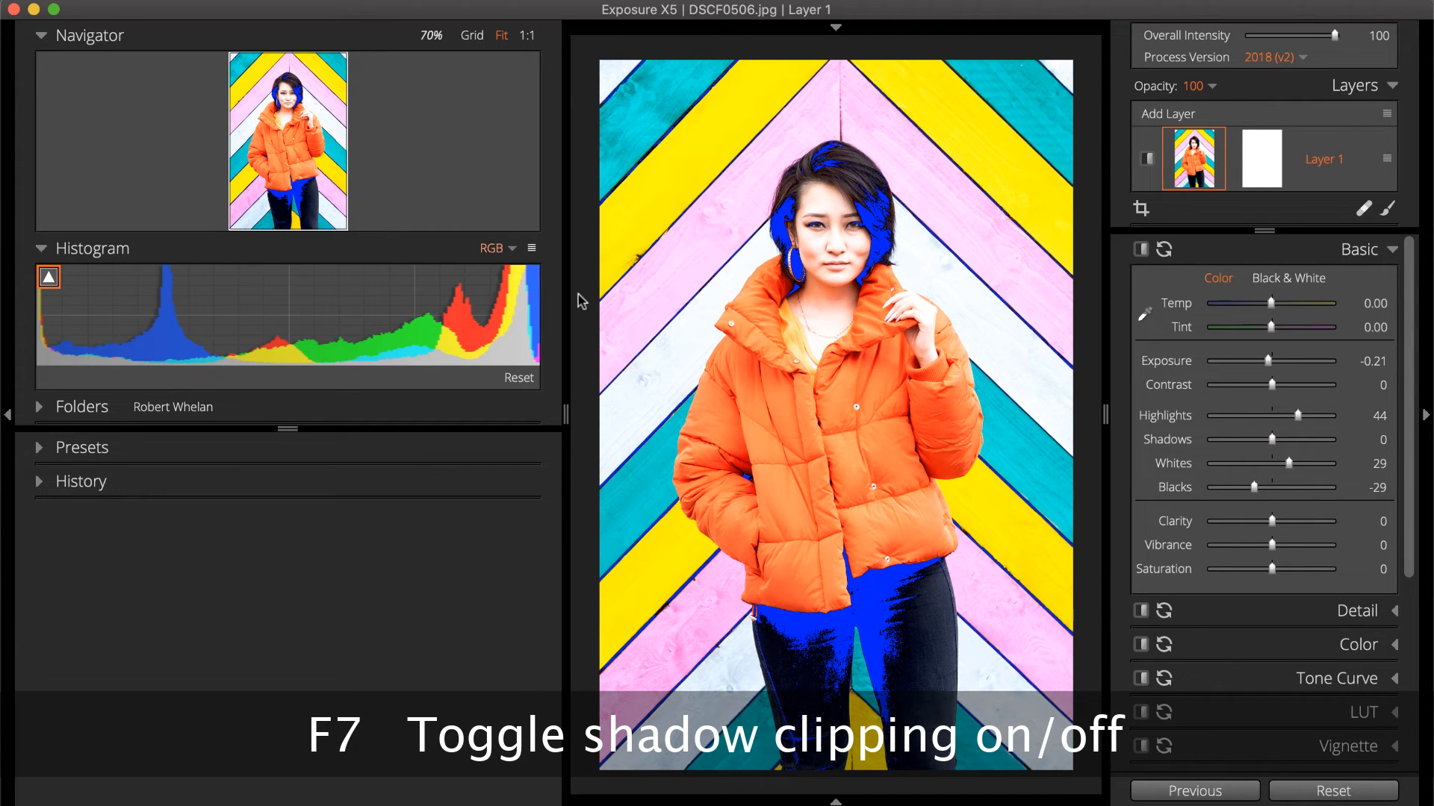
pyautogui.press('F7')
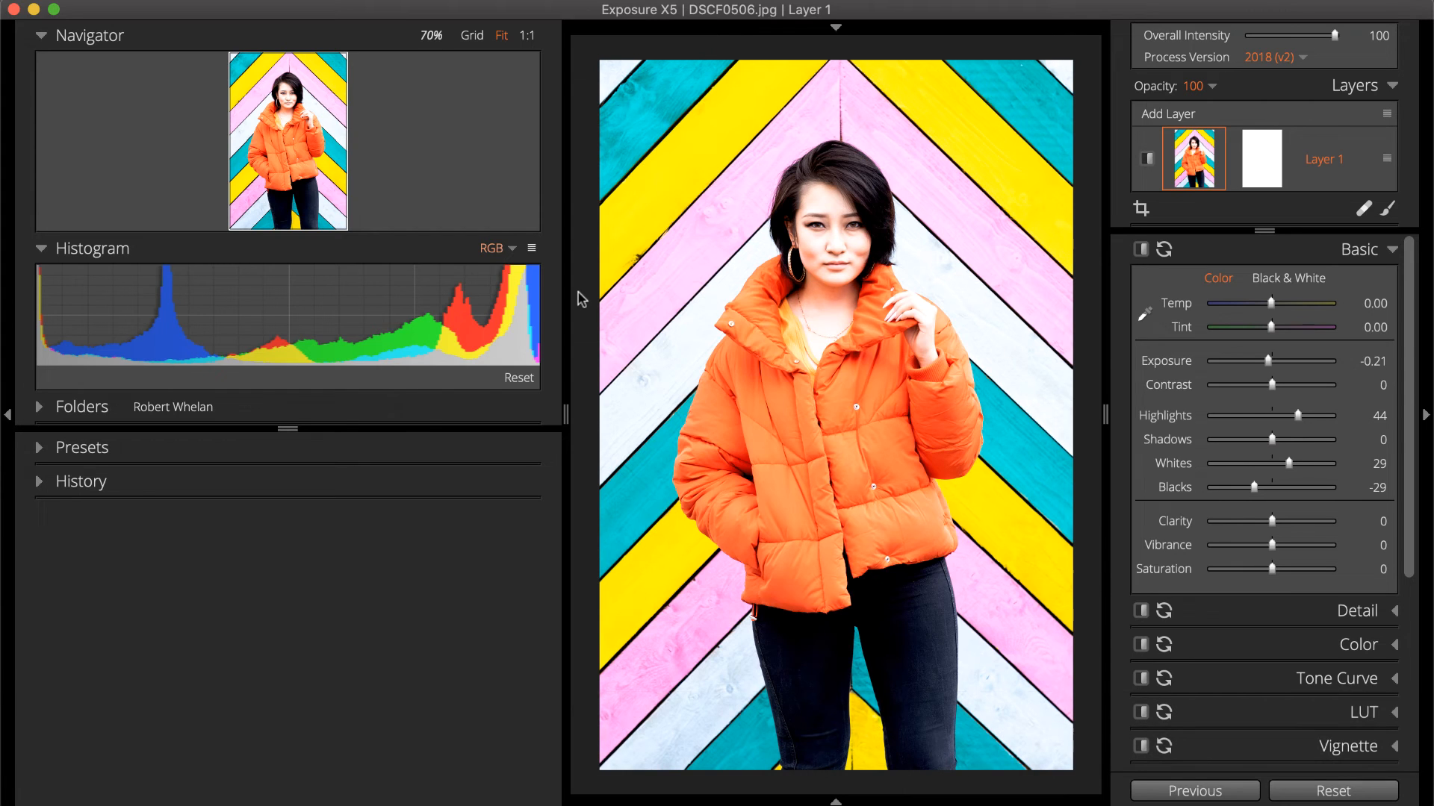
pyautogui.moveTo(547, 267)
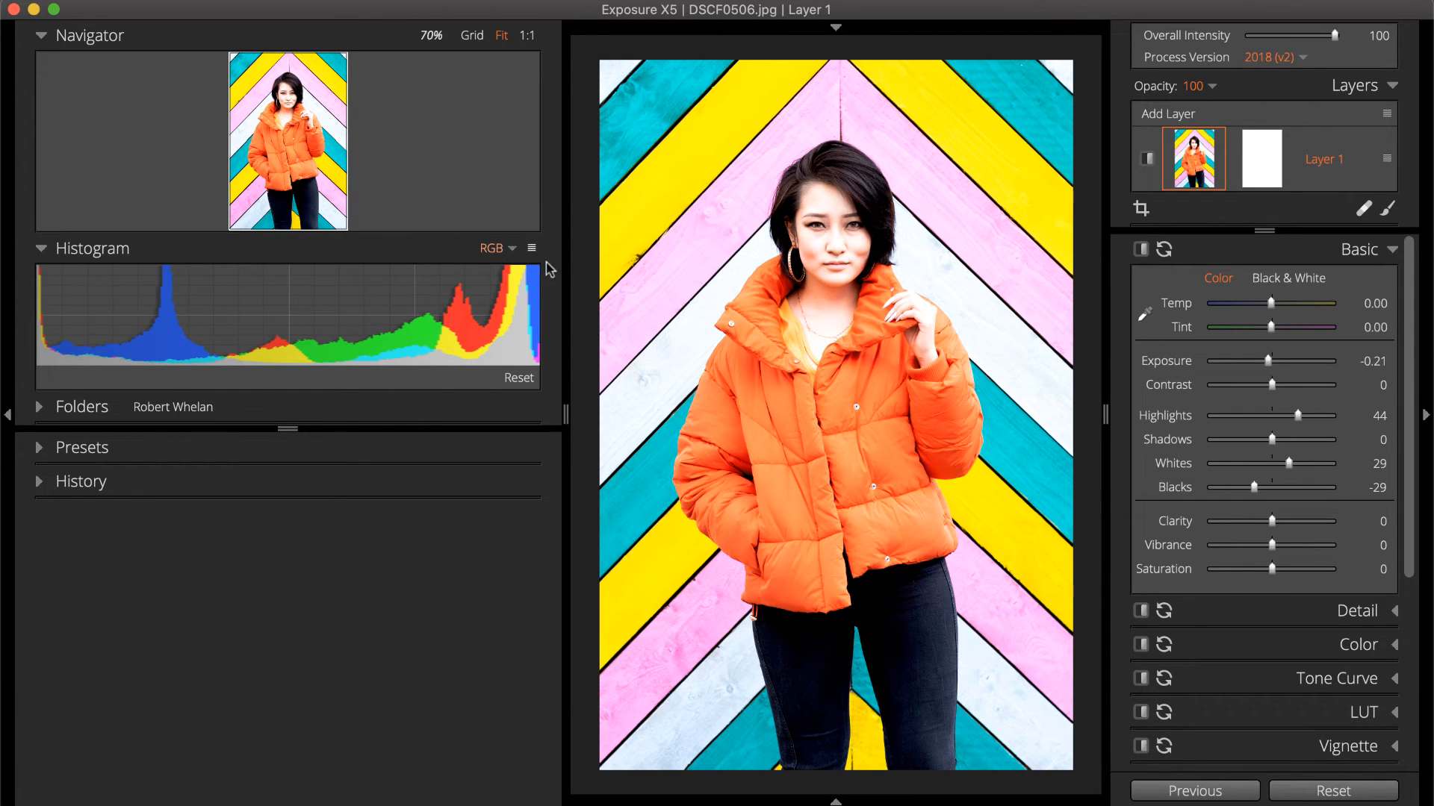
pyautogui.click(531, 248)
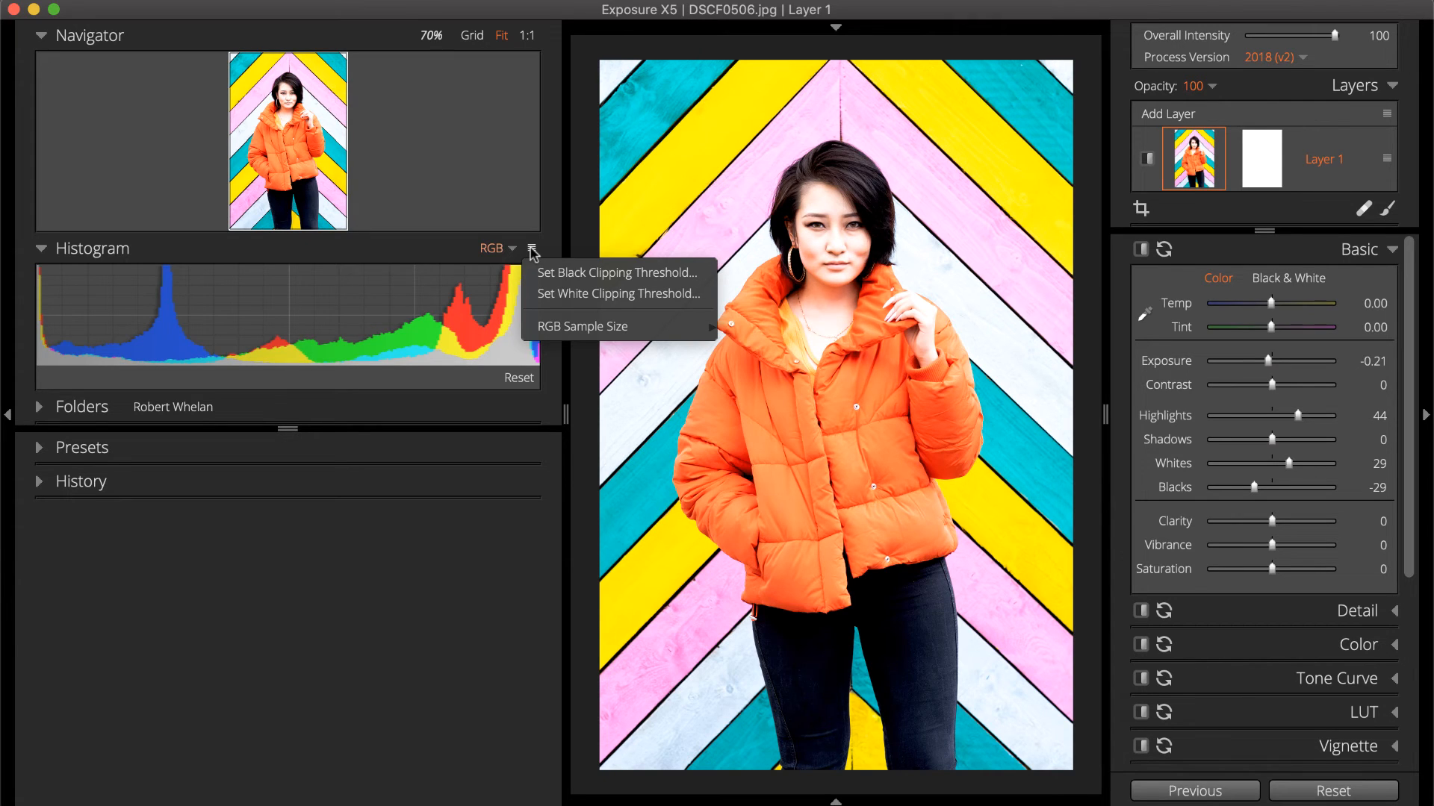
# Dismiss the histogram options and read the pink board's RGB values under the histogram.
pyautogui.click(581, 299)
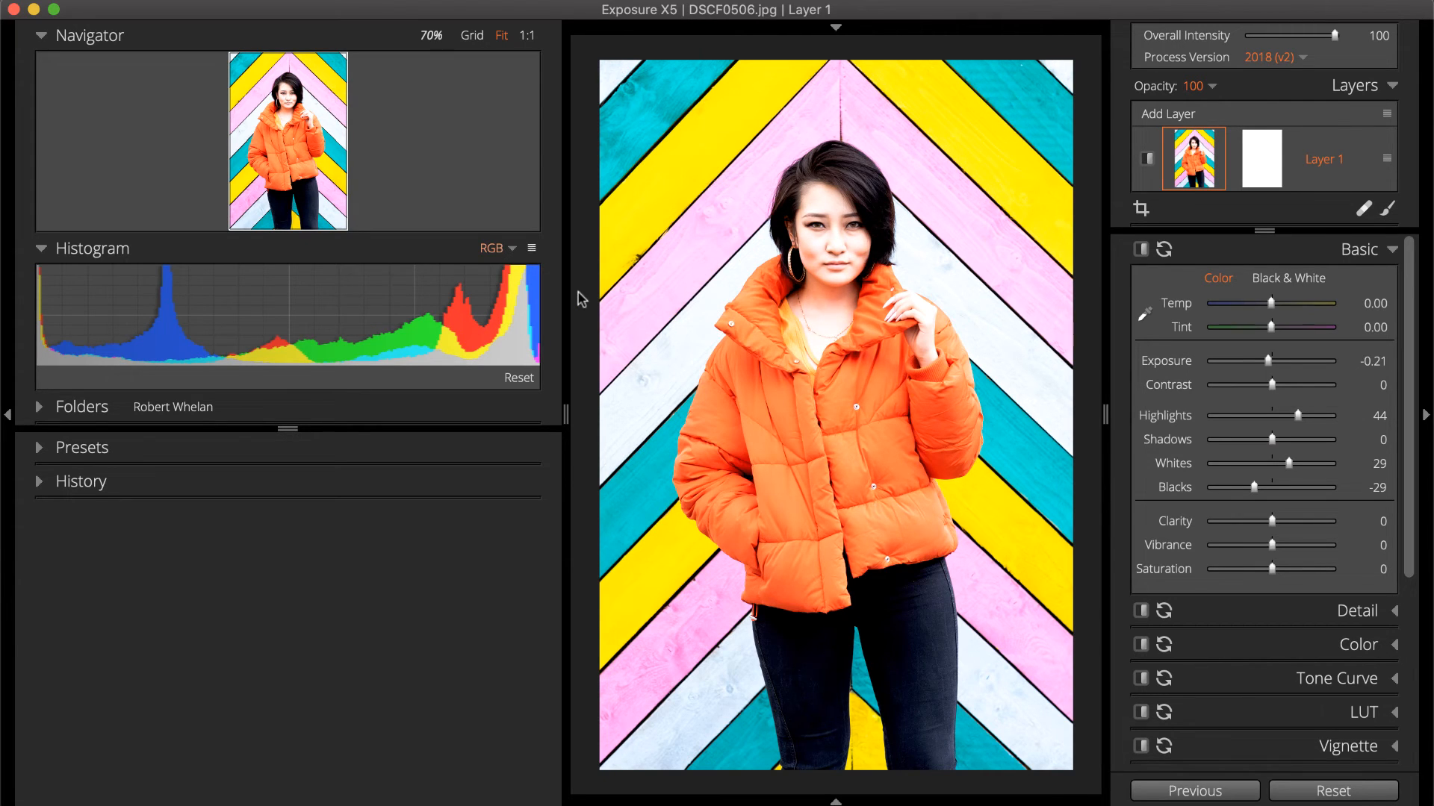
pyautogui.moveTo(610, 324)
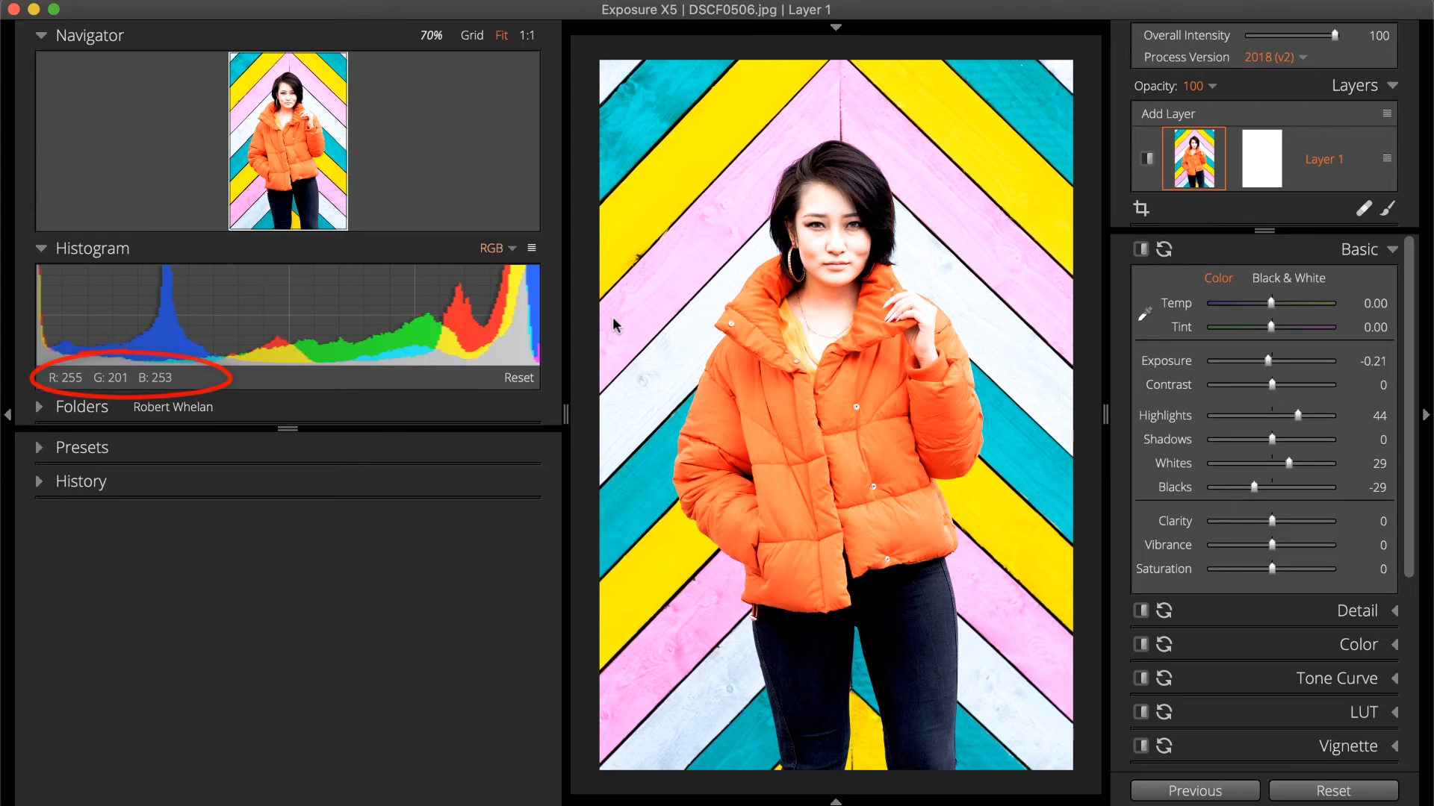
pyautogui.moveTo(611, 323)
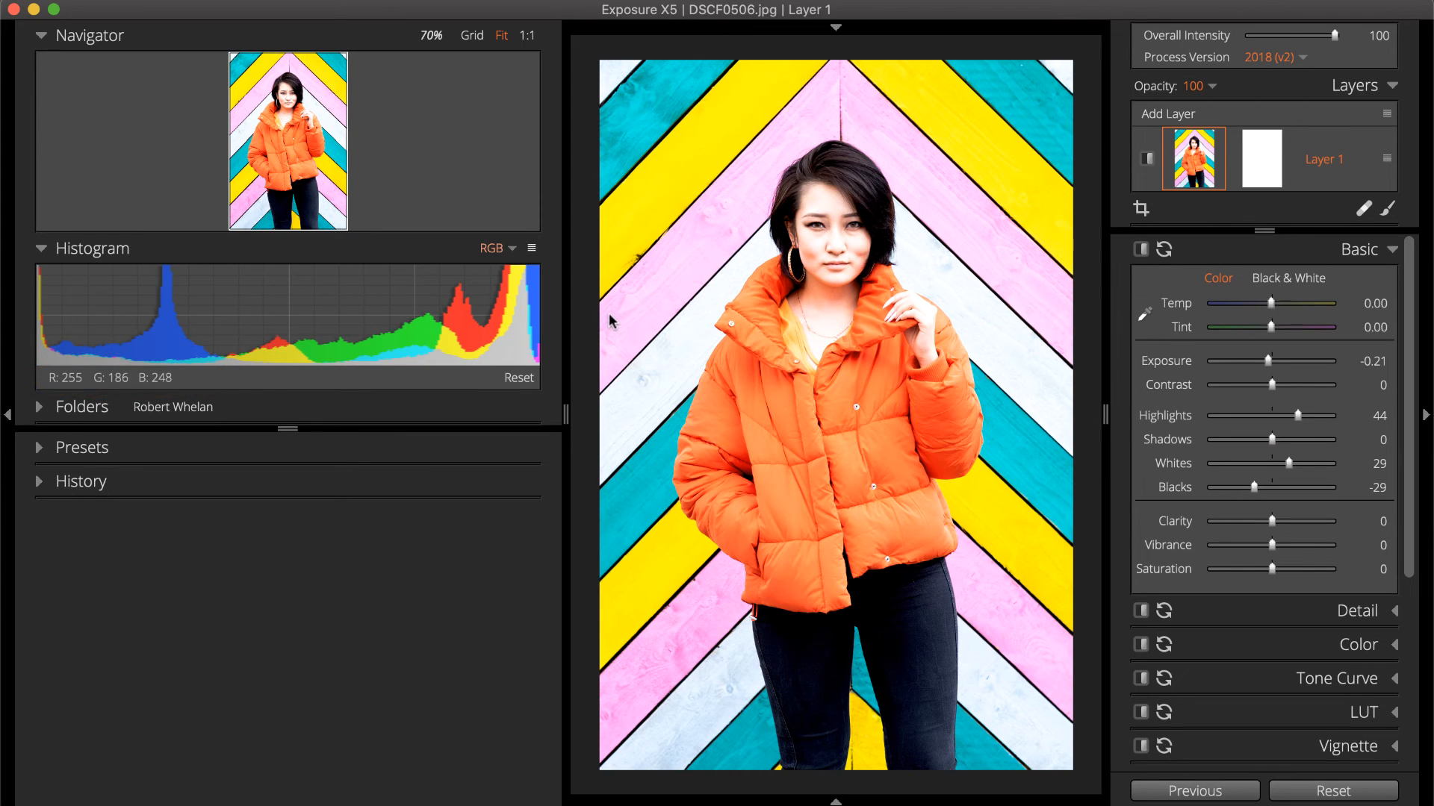